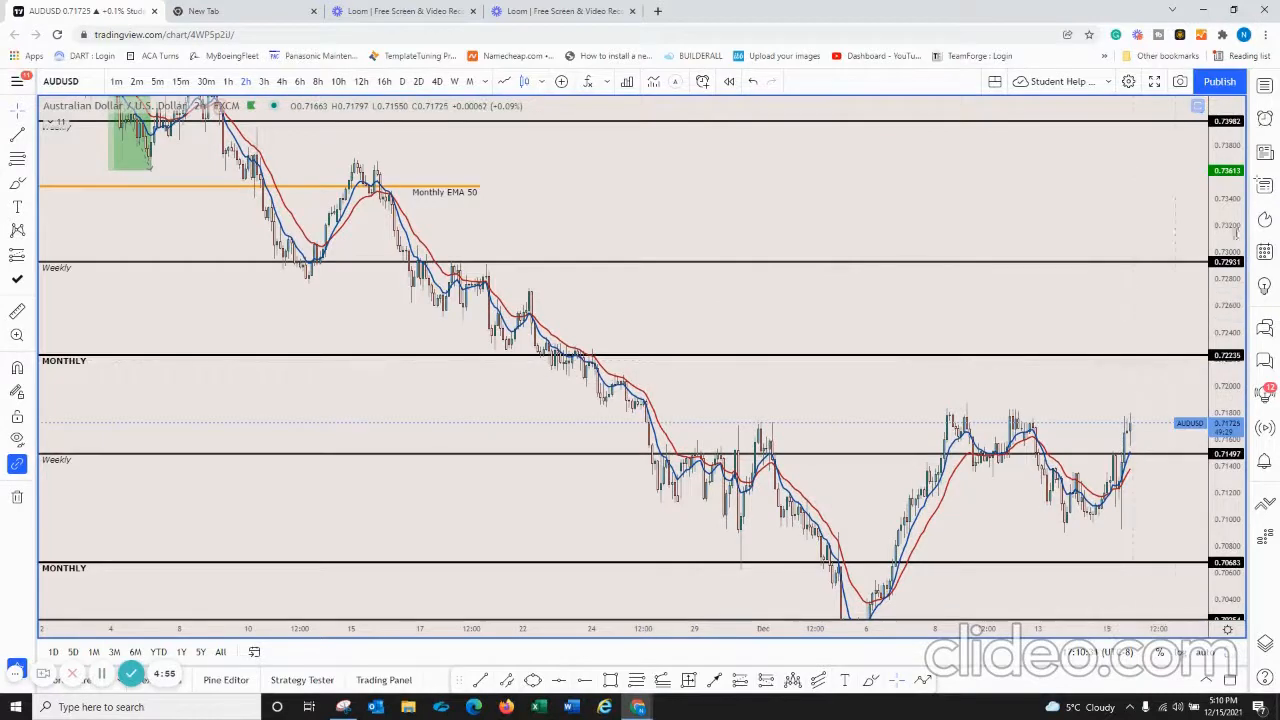
mouse_move(1010, 304)
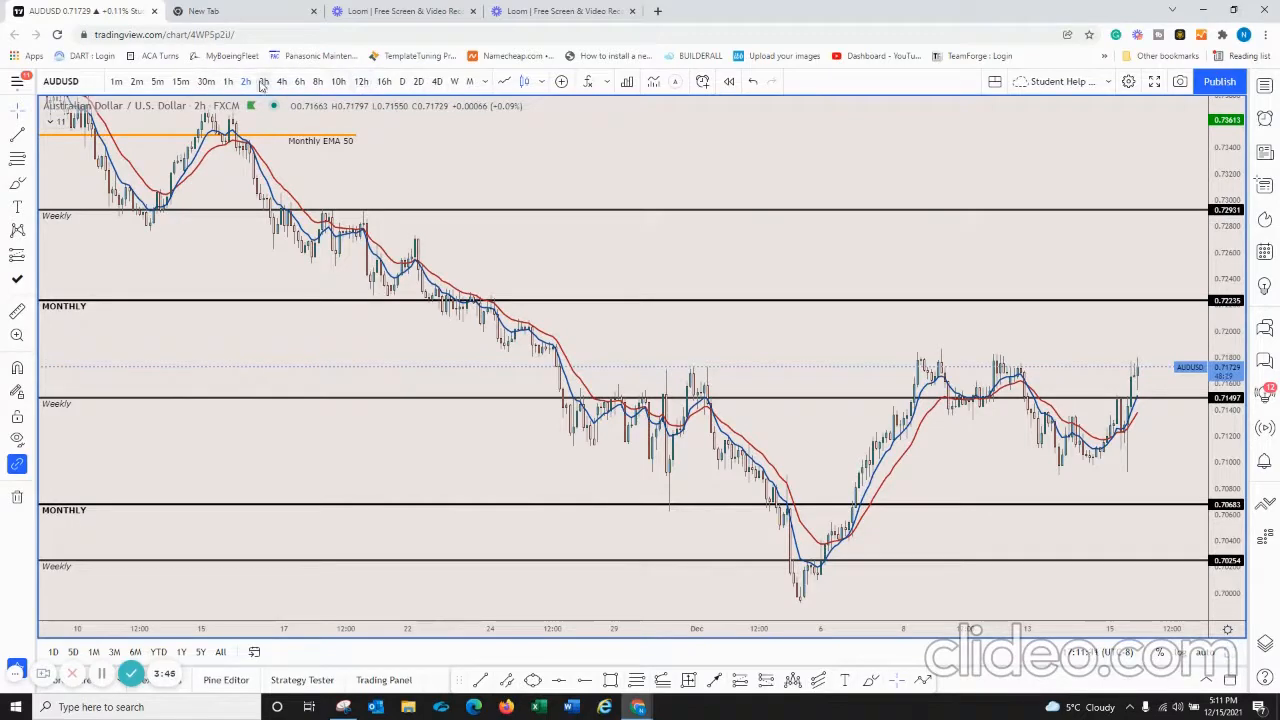
Draw a green Trend Line from the November high down through the December decline
click(338, 80)
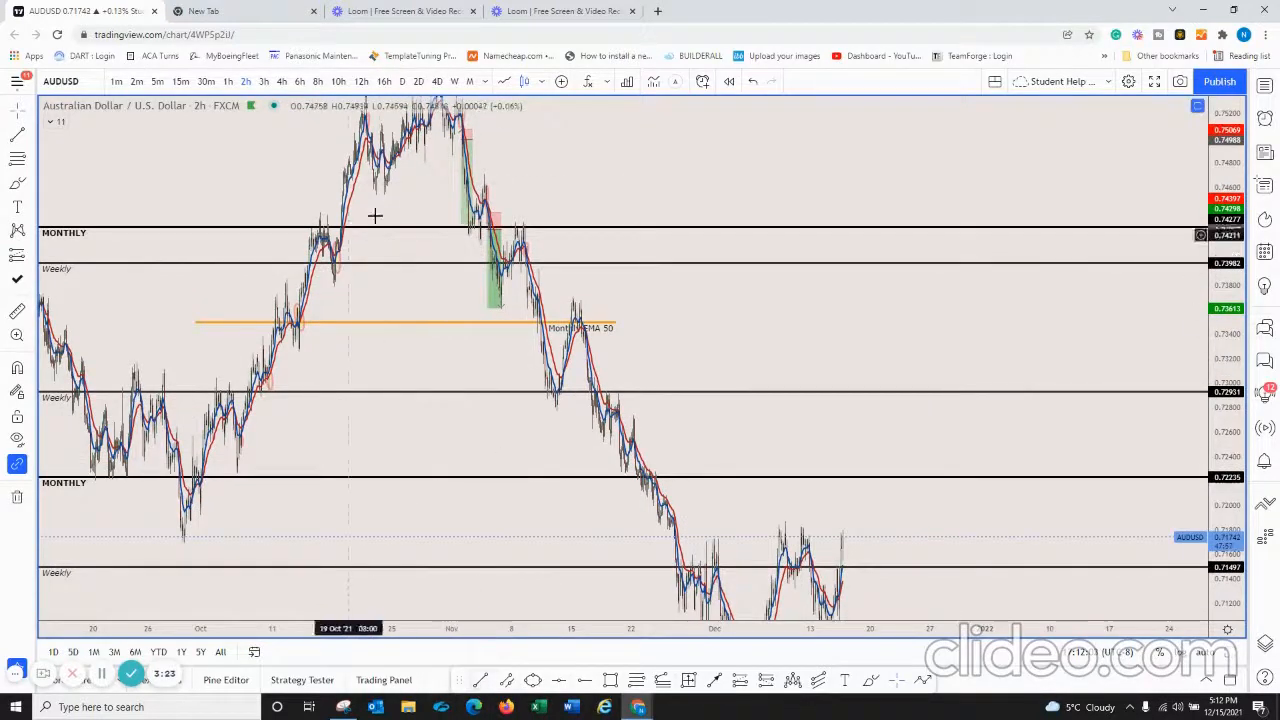
mouse_move(520, 208)
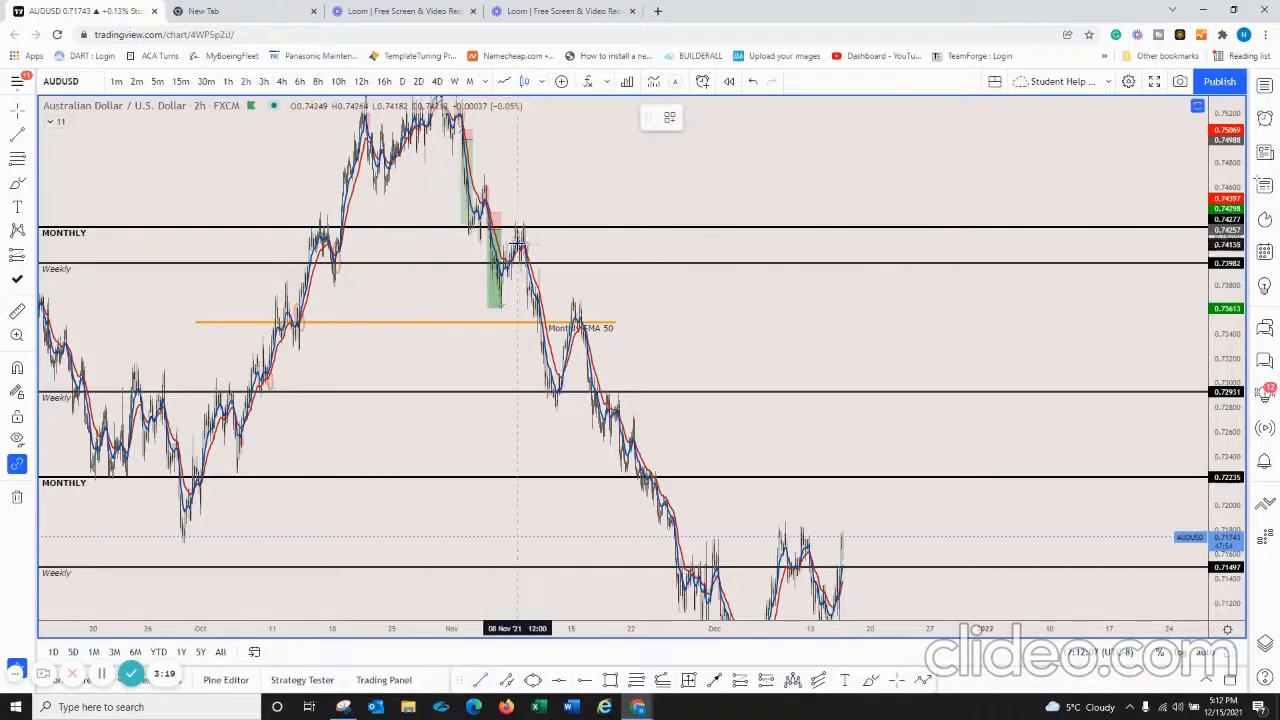
drag(520, 212, 764, 584)
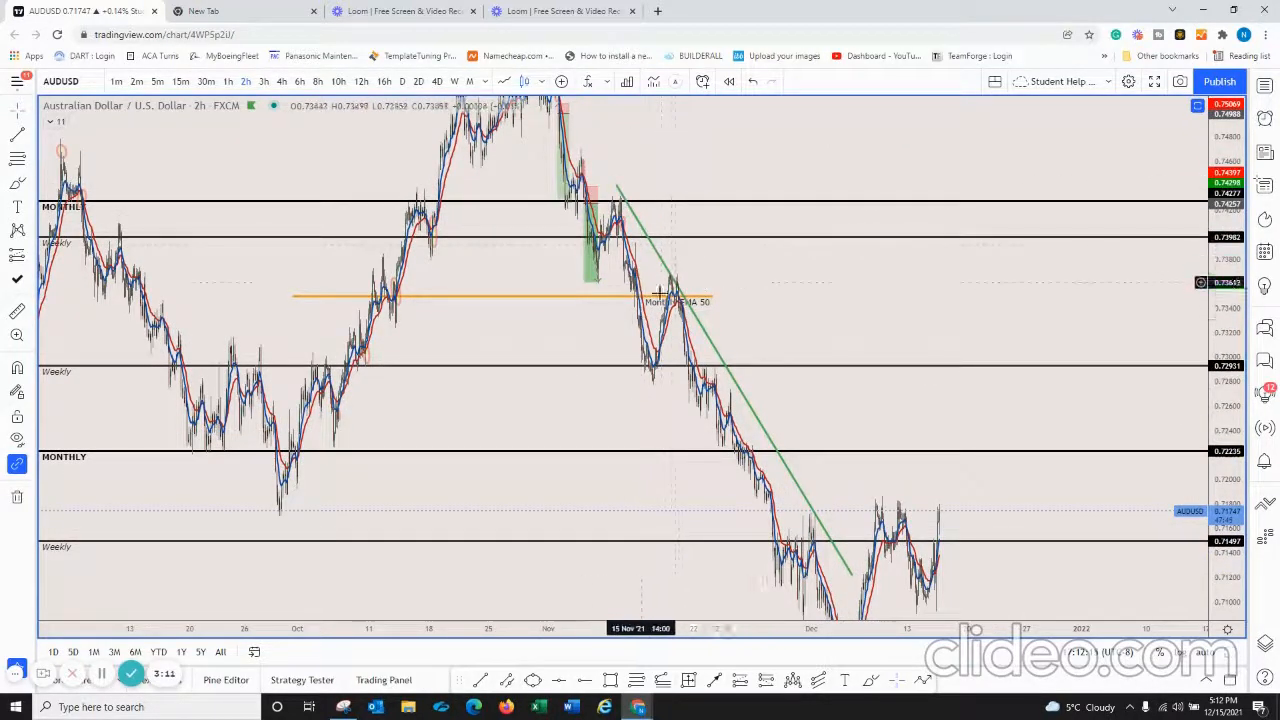
mouse_move(658, 430)
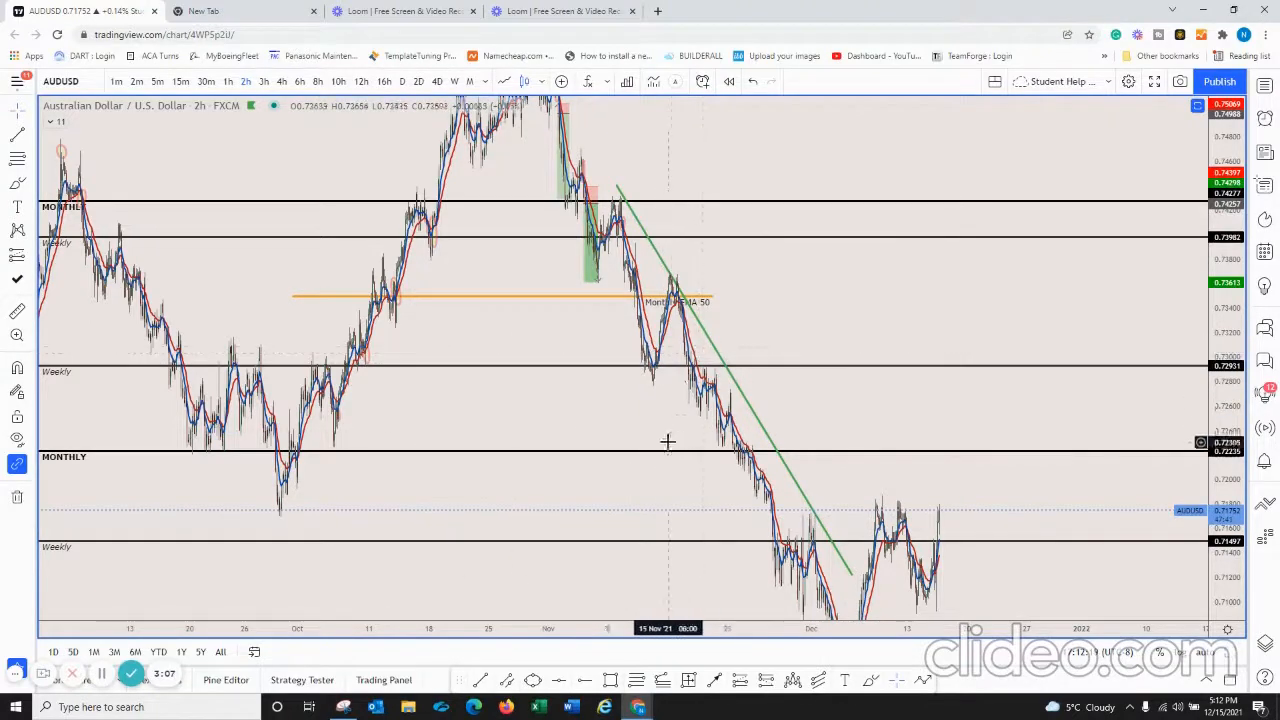
mouse_move(688, 280)
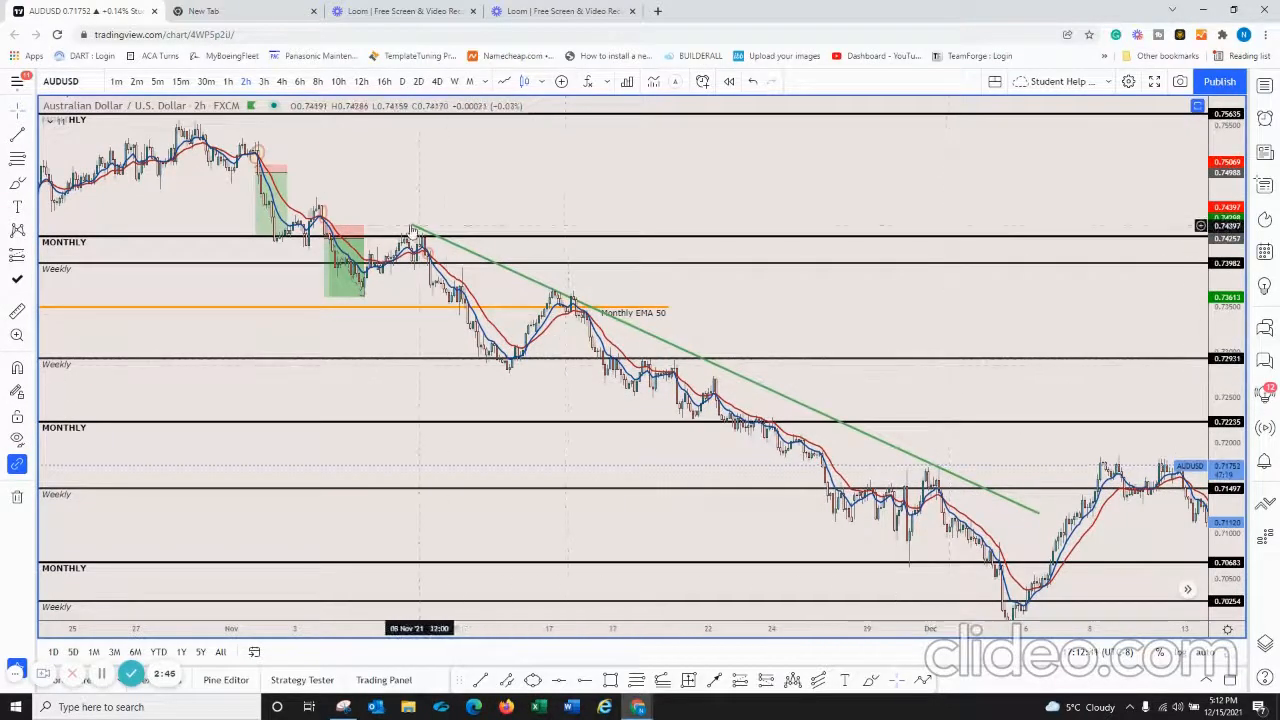
Select the green downtrend line and nudge its lower endpoint onto the falling highs
click(408, 224)
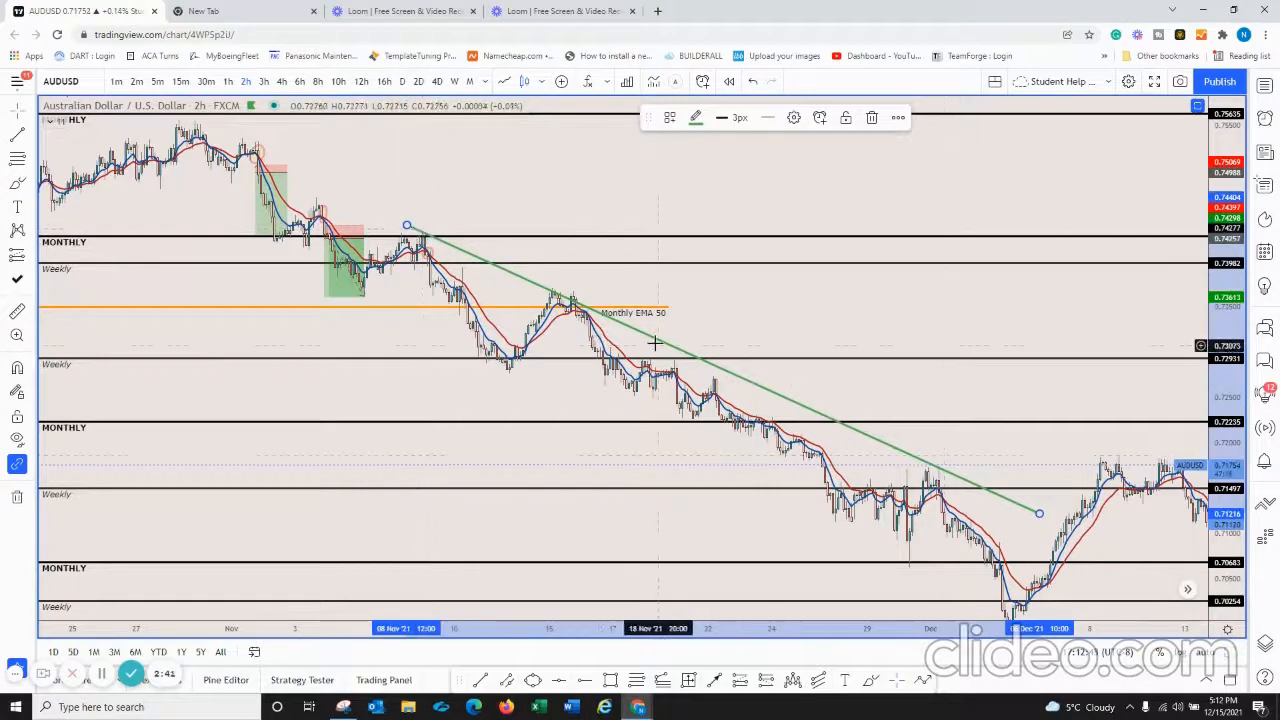
mouse_move(560, 310)
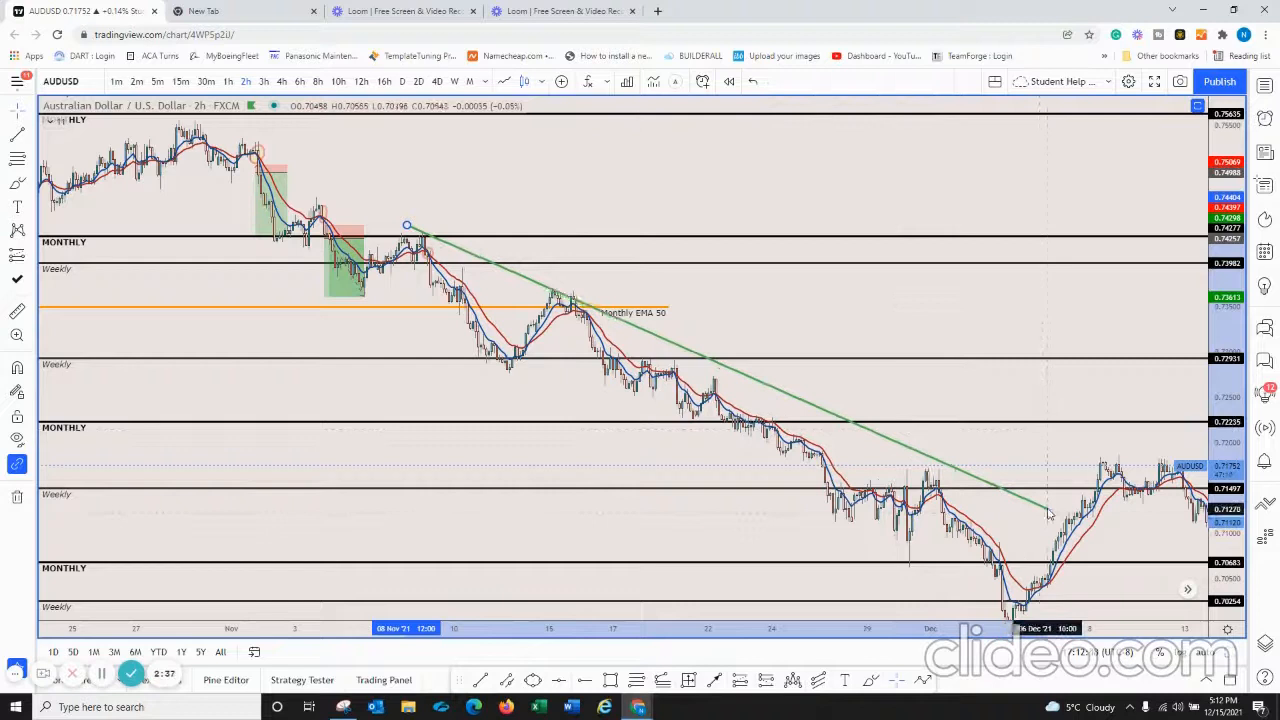
drag(1050, 516, 1028, 496)
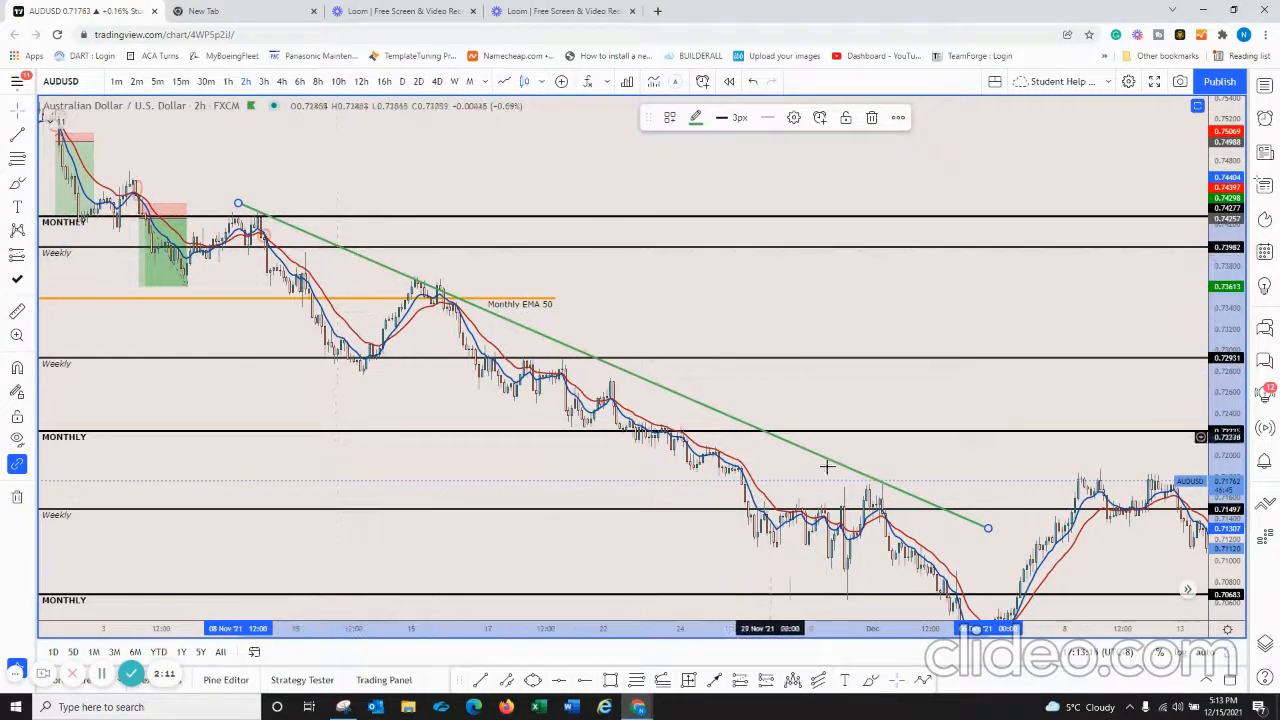
mouse_move(830, 416)
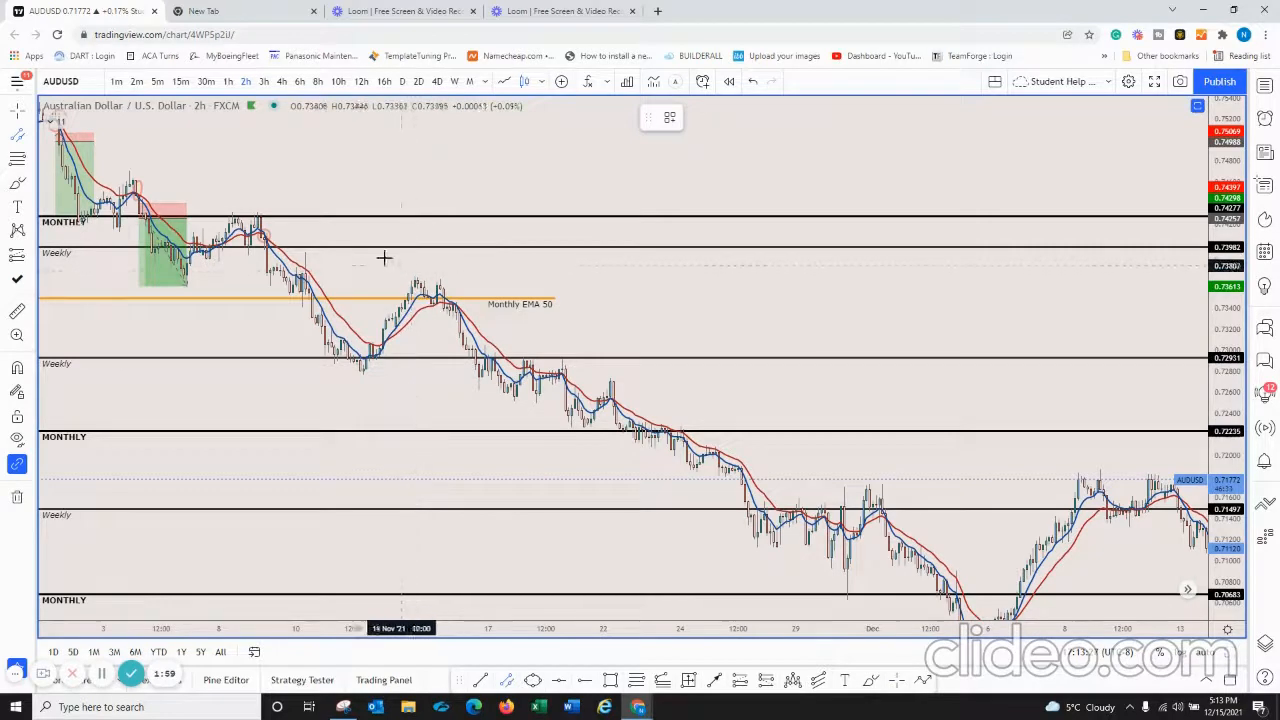
drag(256, 212, 870, 516)
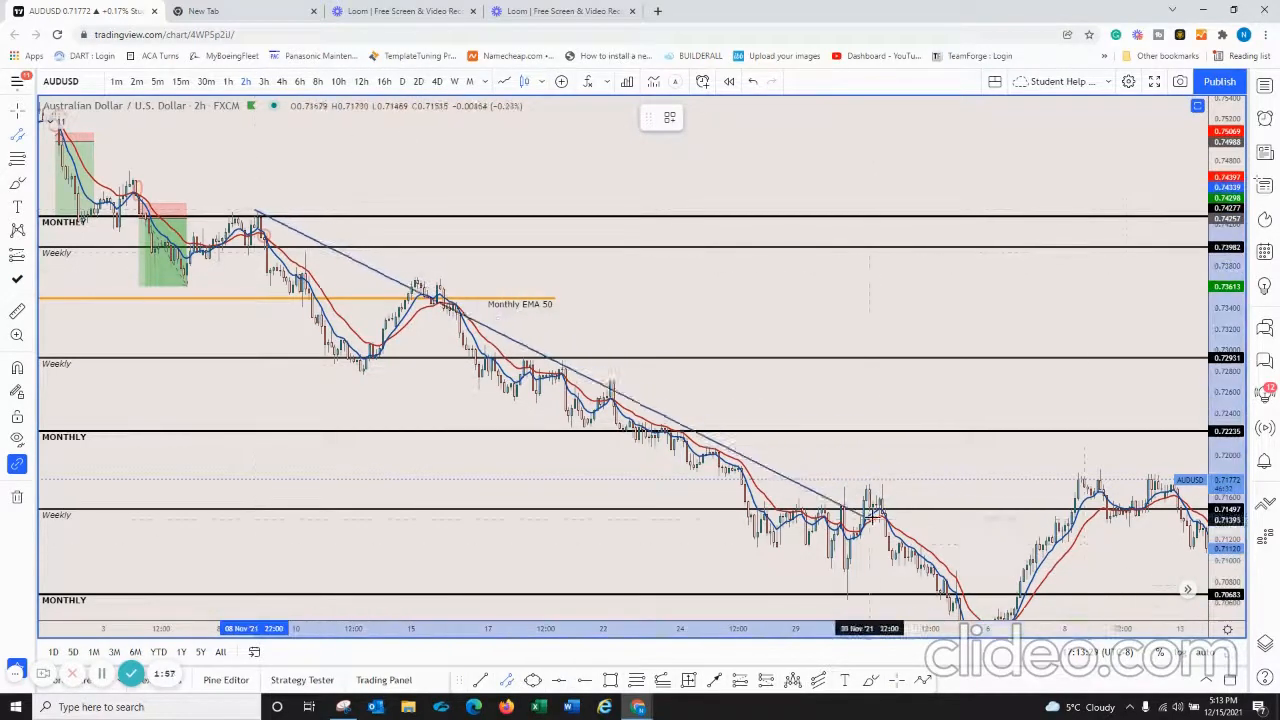
drag(256, 210, 920, 524)
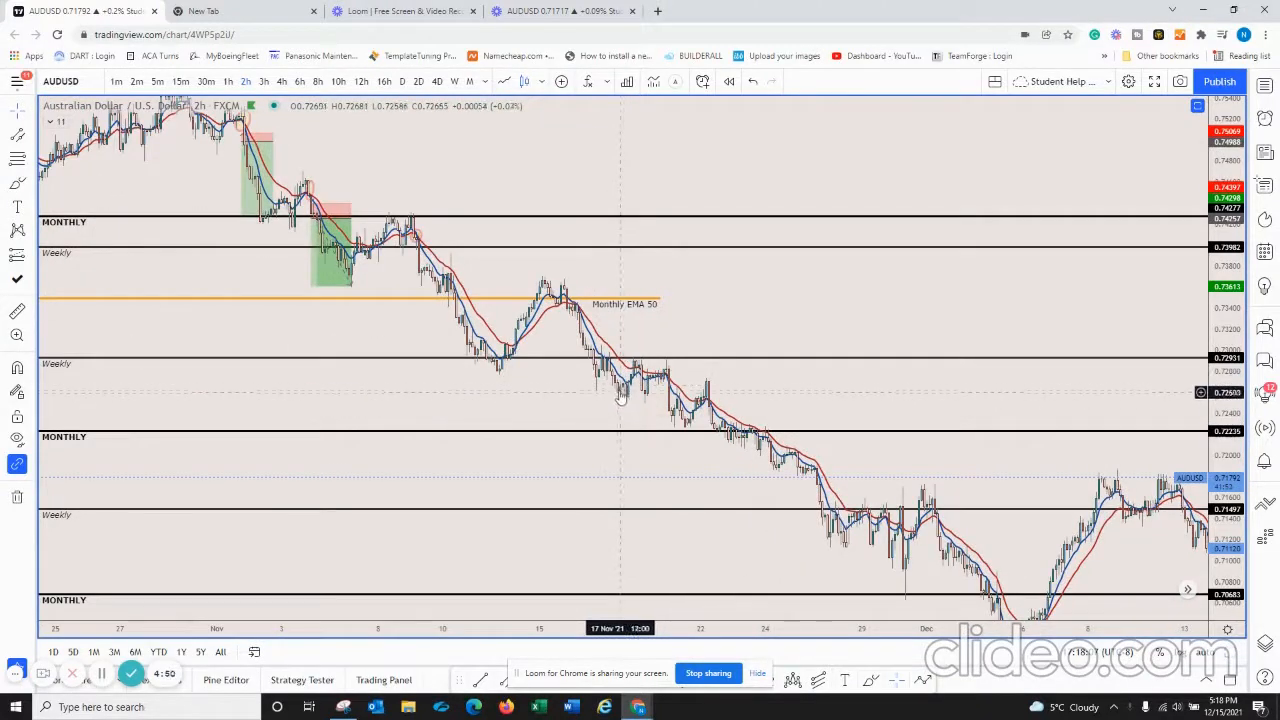
mouse_move(612, 390)
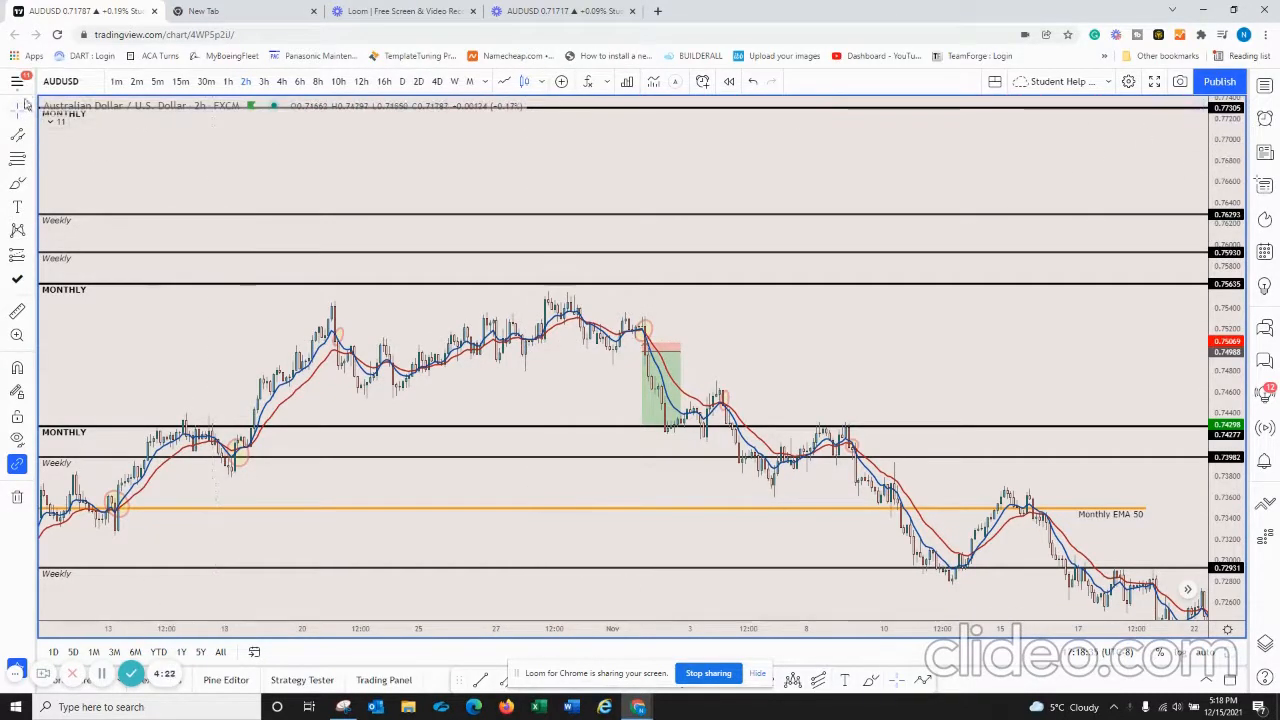
Show the Keyboard Shortcuts reference from the main chart menu
click(18, 104)
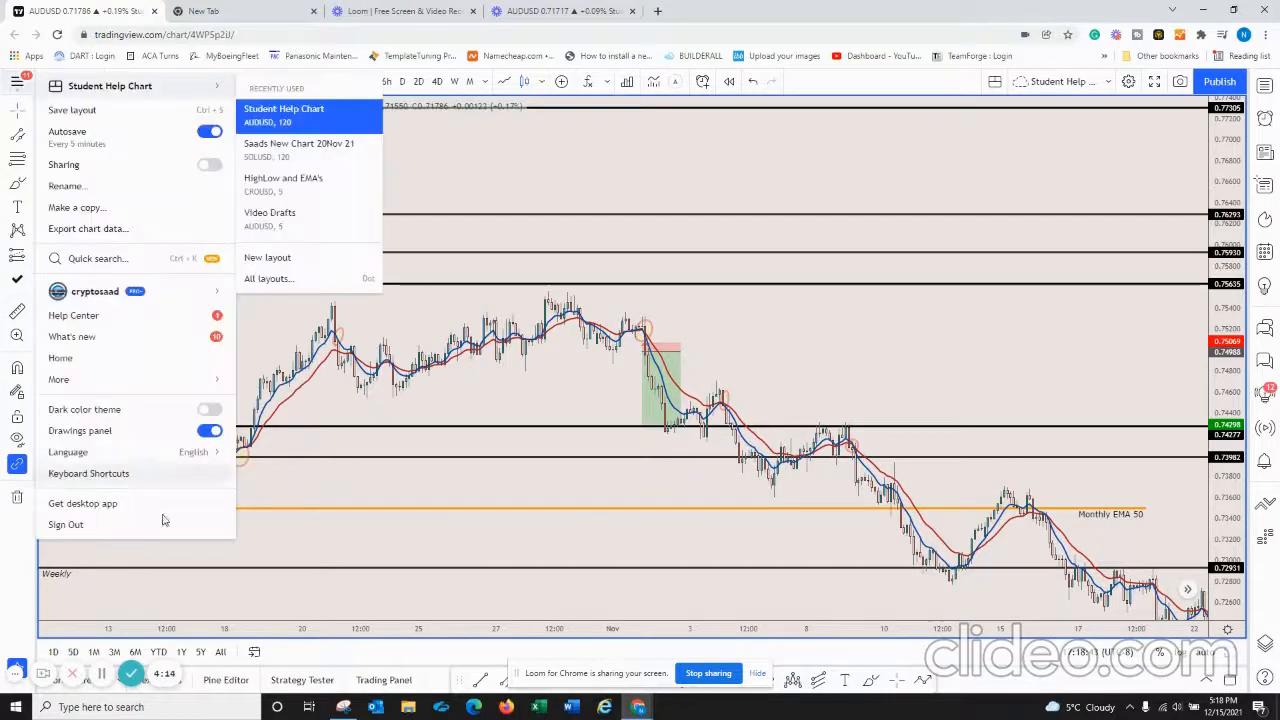
click(88, 472)
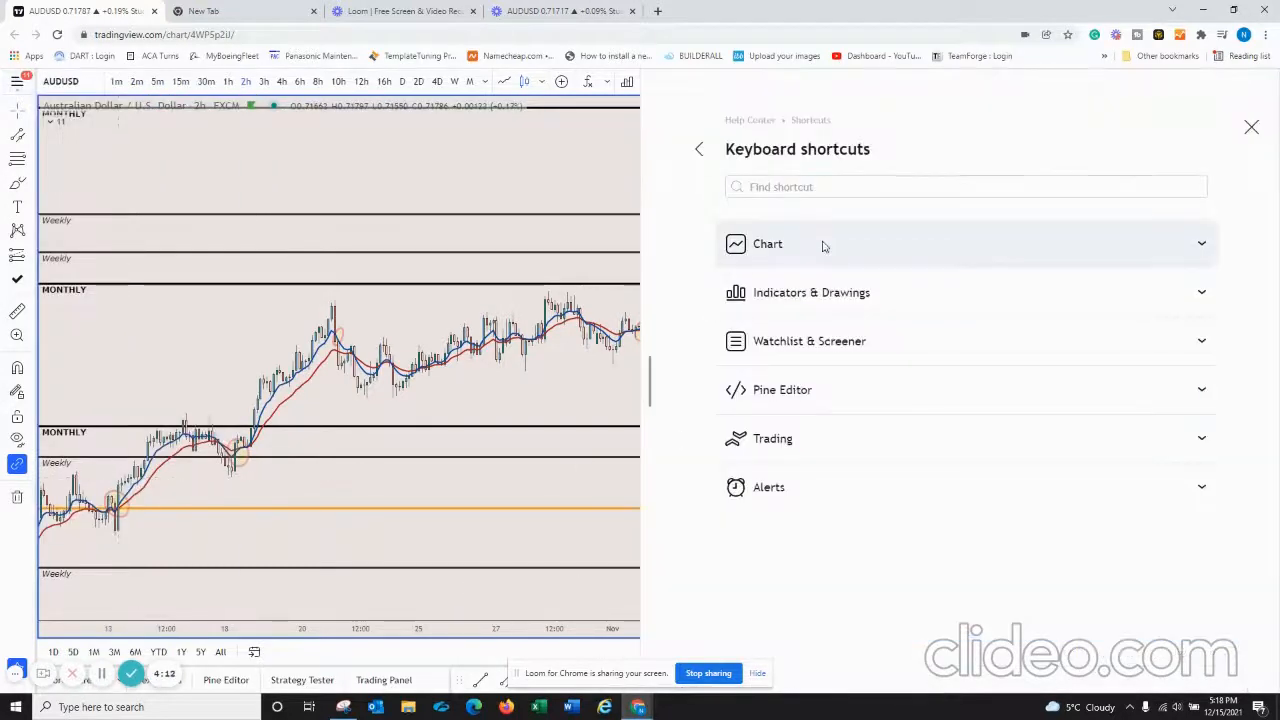
Expand the Chart shortcut group and review its list down to the Focused zoom entry
click(768, 244)
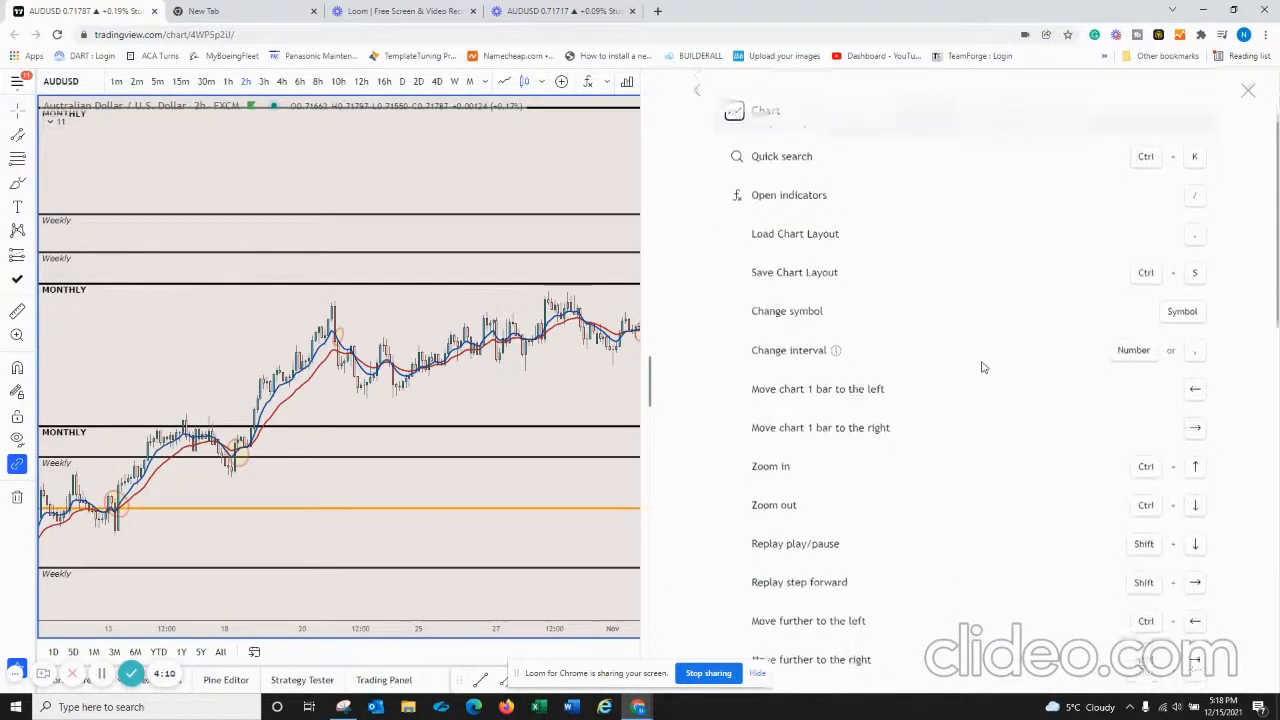
scroll(down, 3)
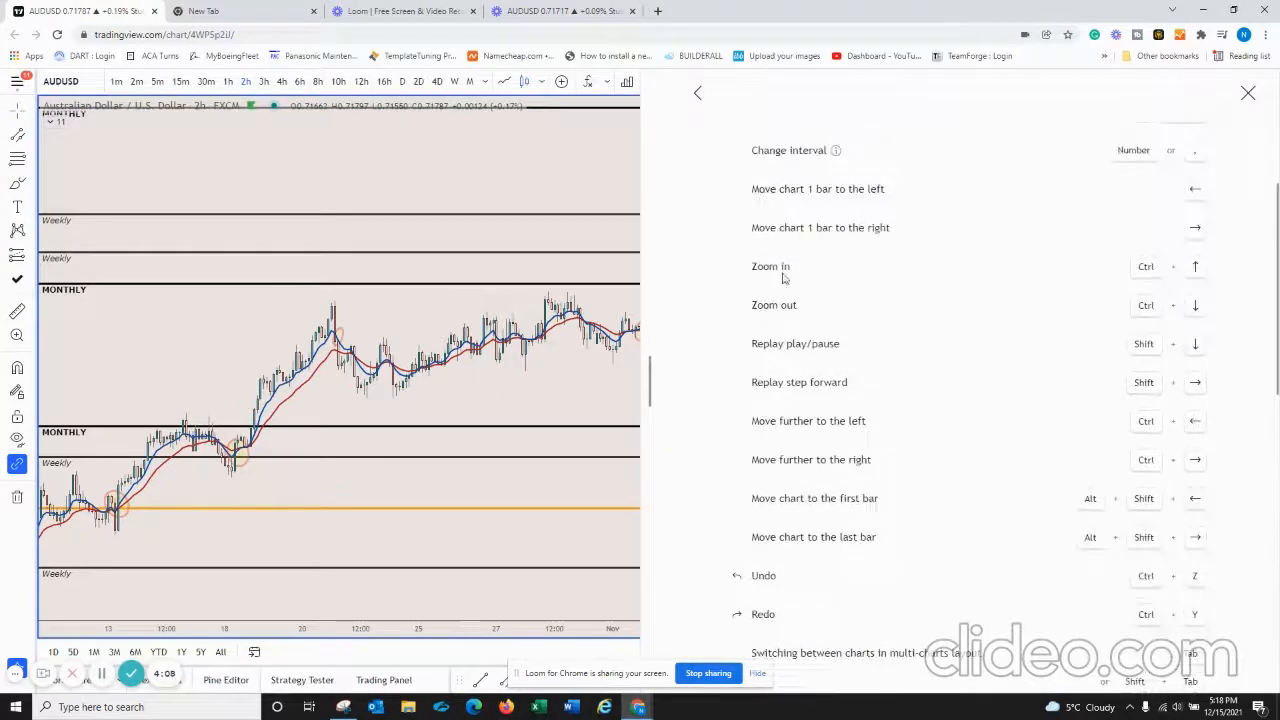
scroll(down, 3)
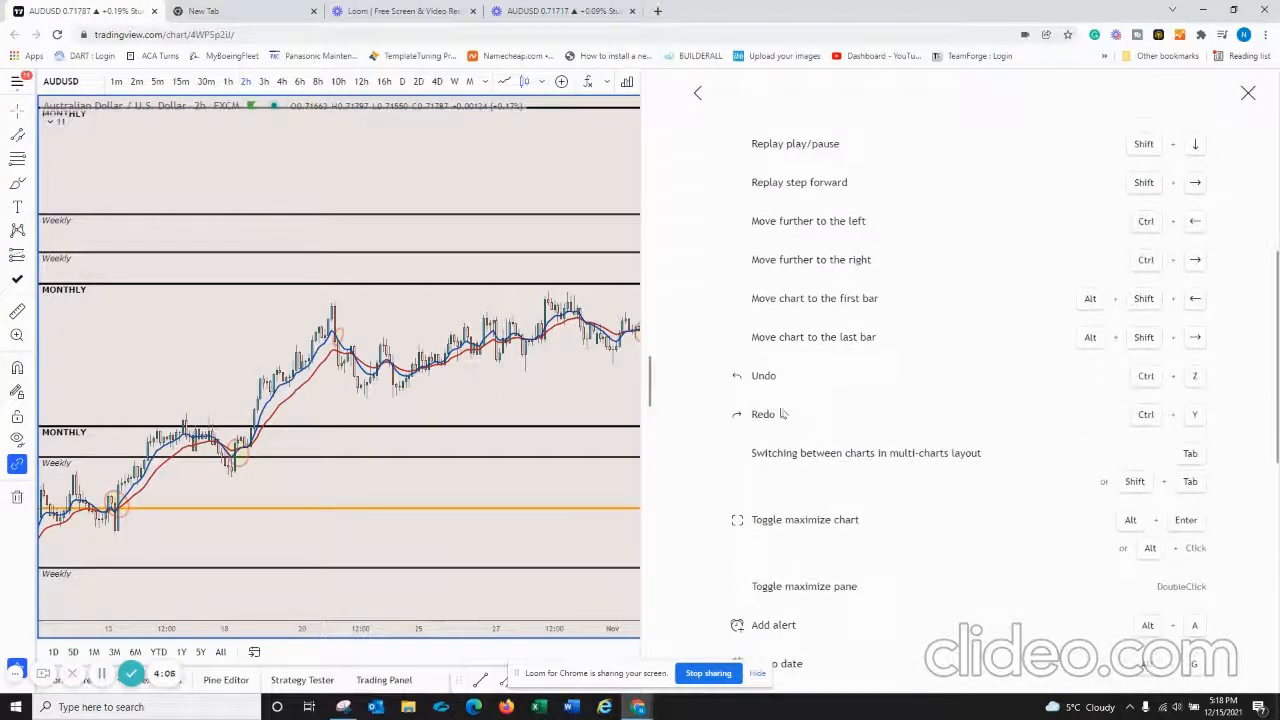
scroll(down, 3)
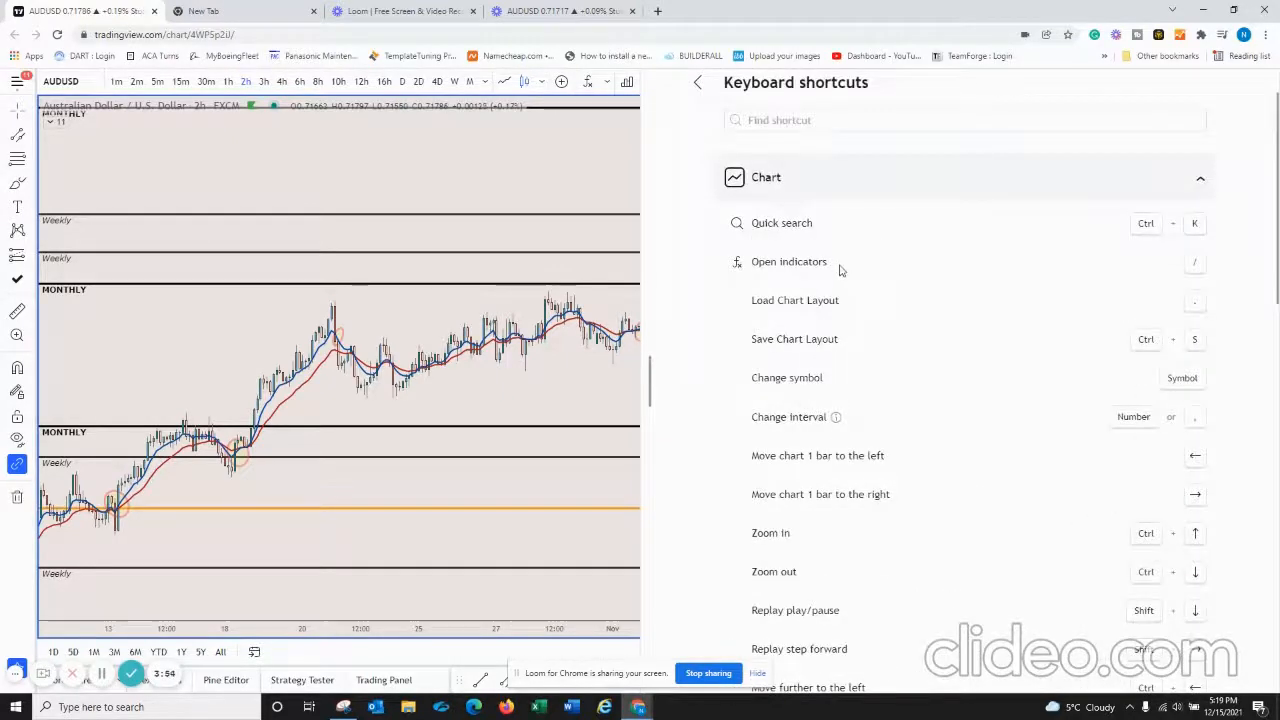
scroll(down, 3)
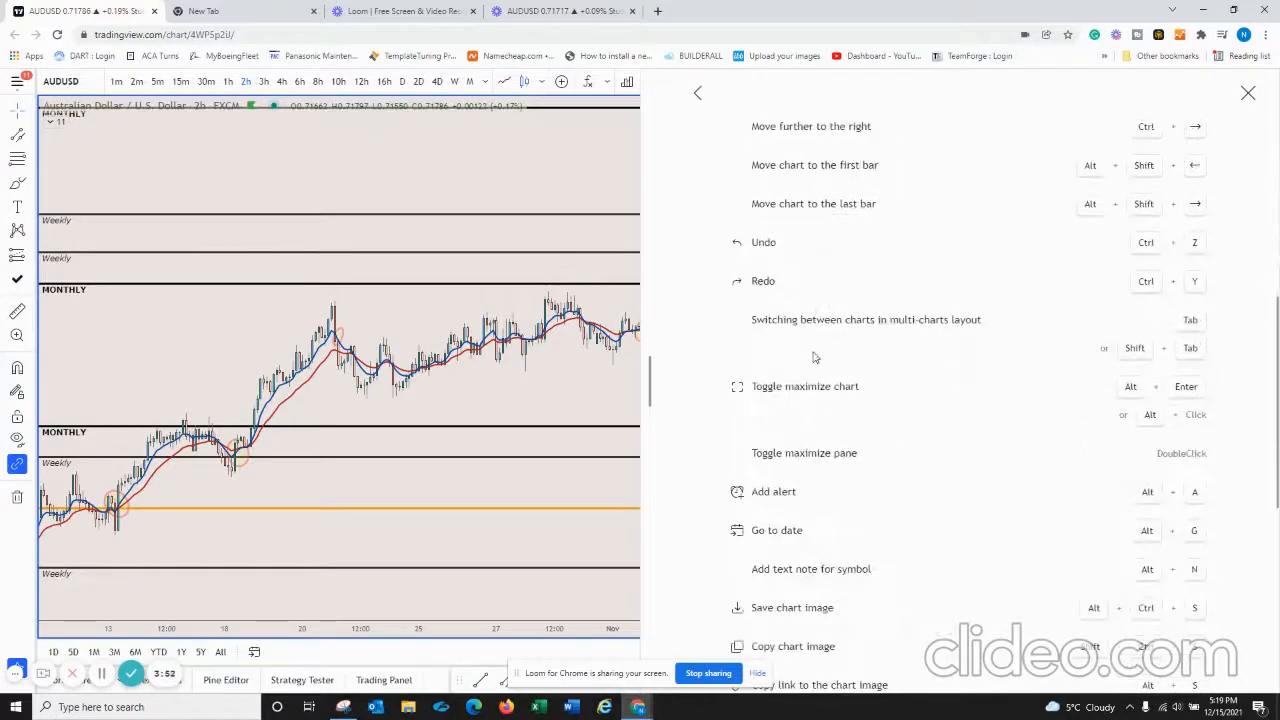
scroll(down, 3)
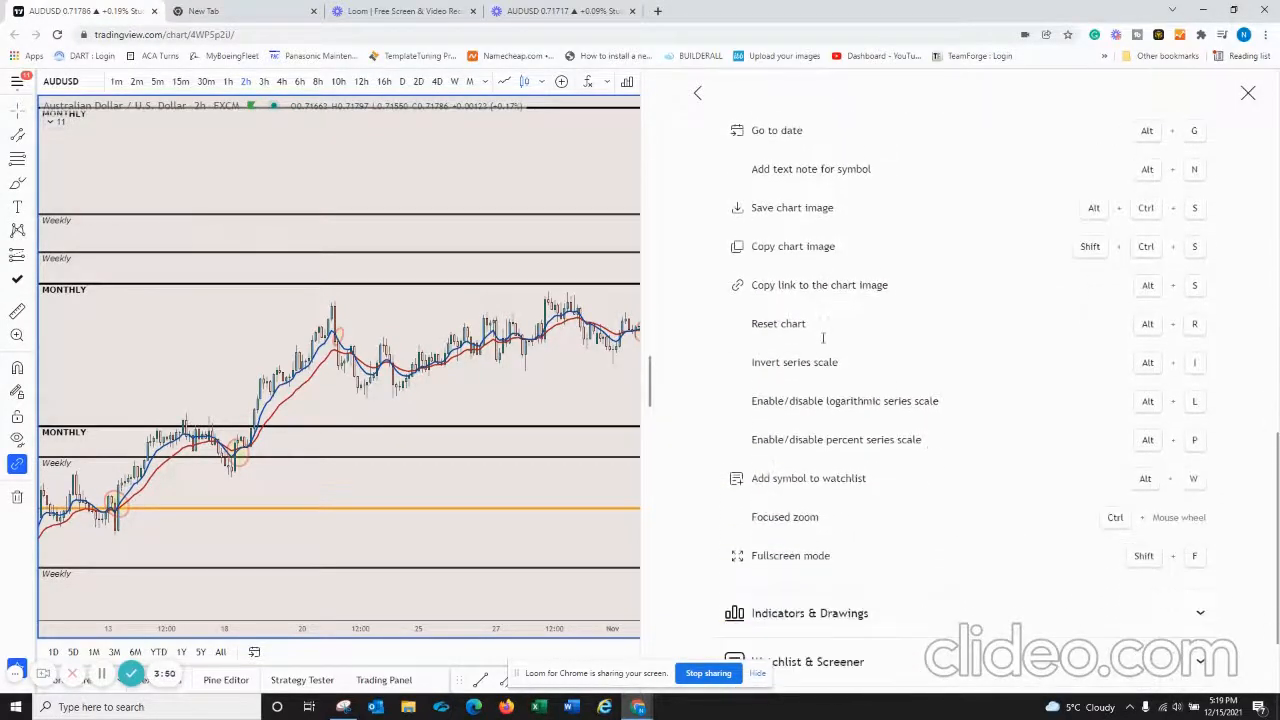
scroll(down, 3)
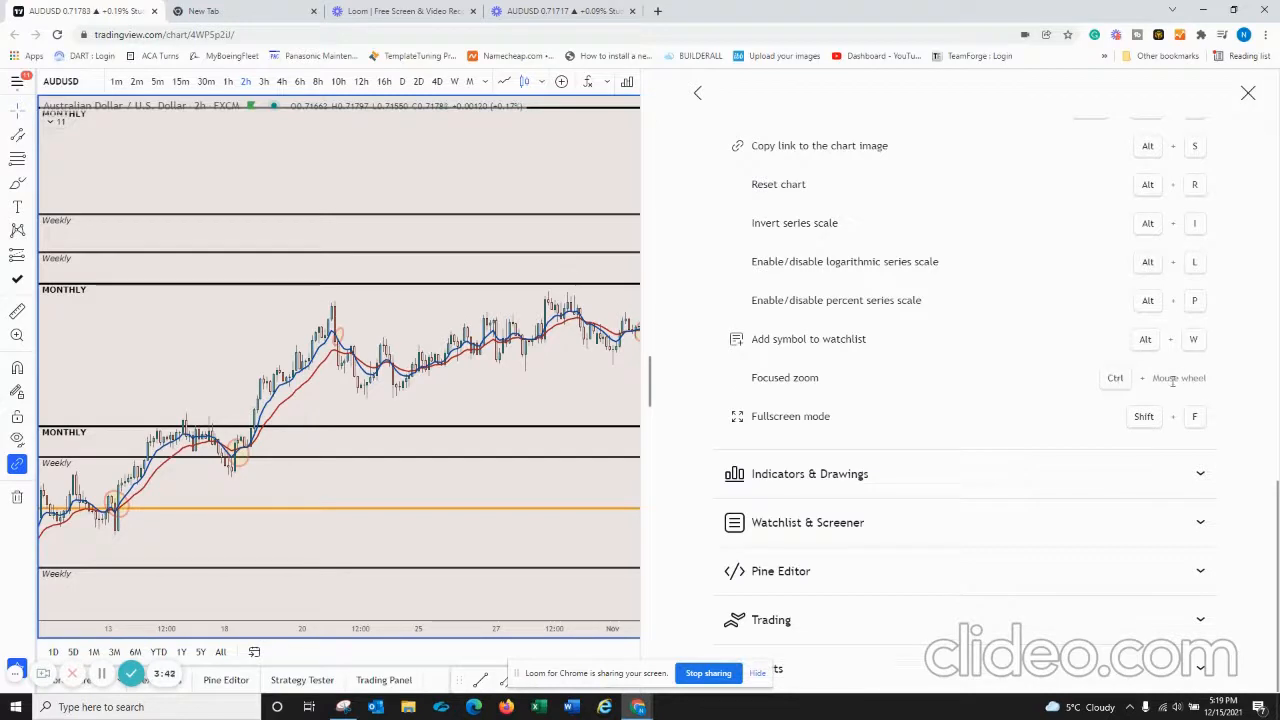
mouse_move(584, 350)
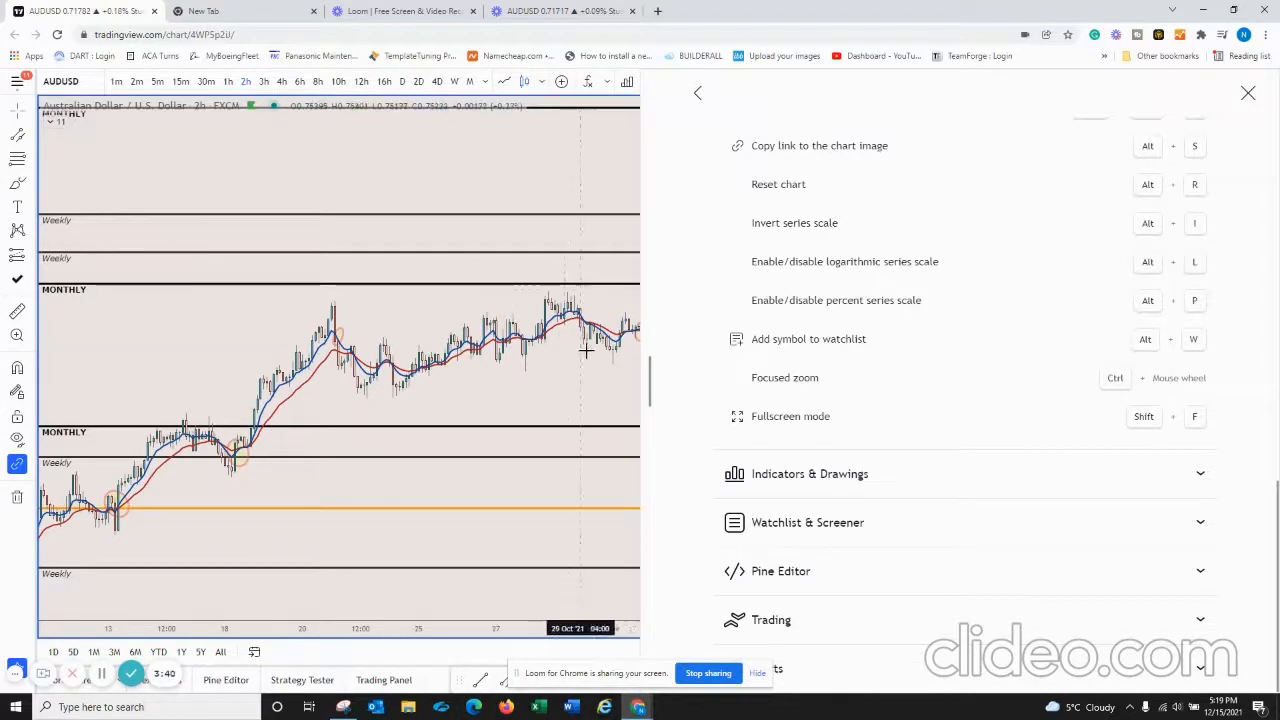
mouse_move(588, 352)
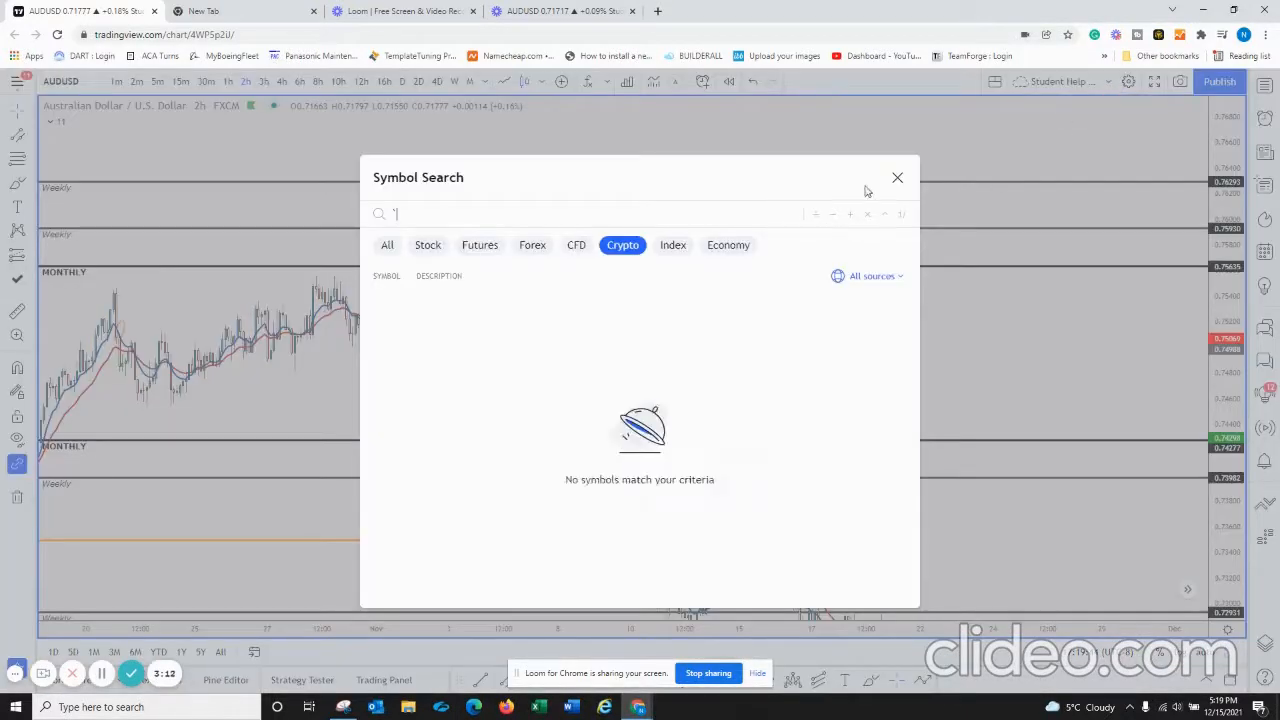
Dismiss the Symbol Search dialog, leaving the AUD/USD chart at full width
click(896, 178)
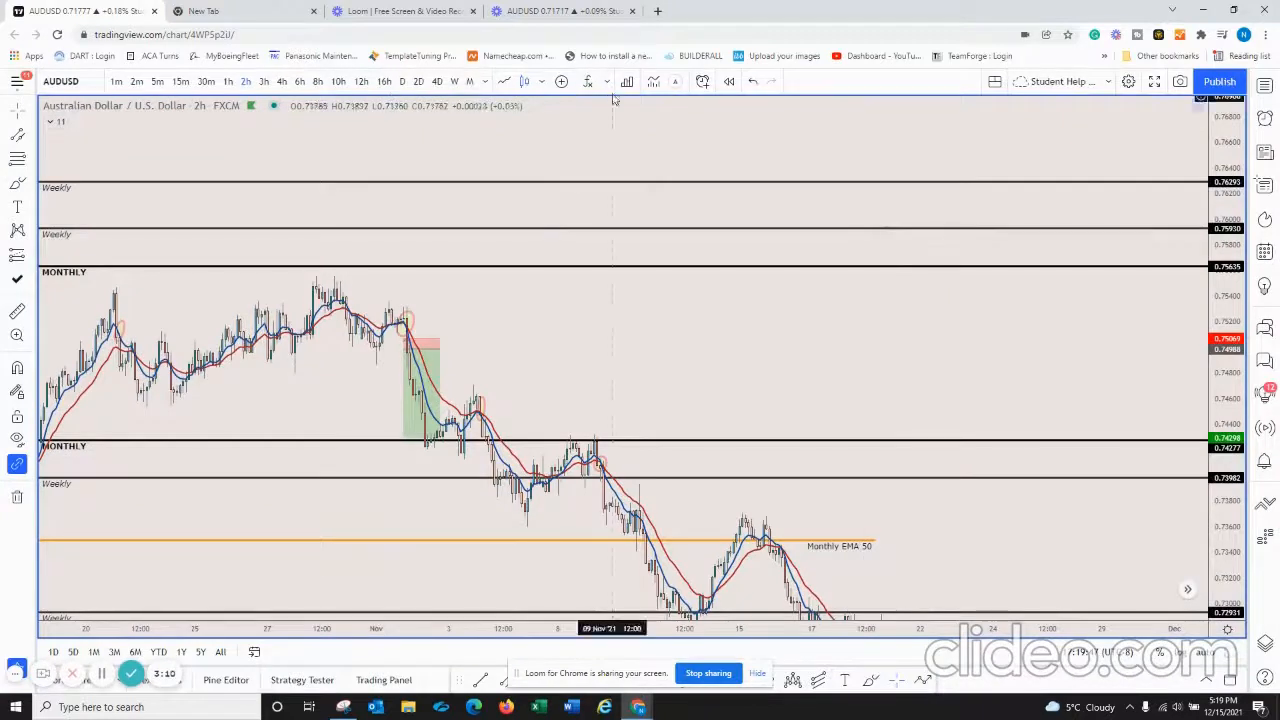